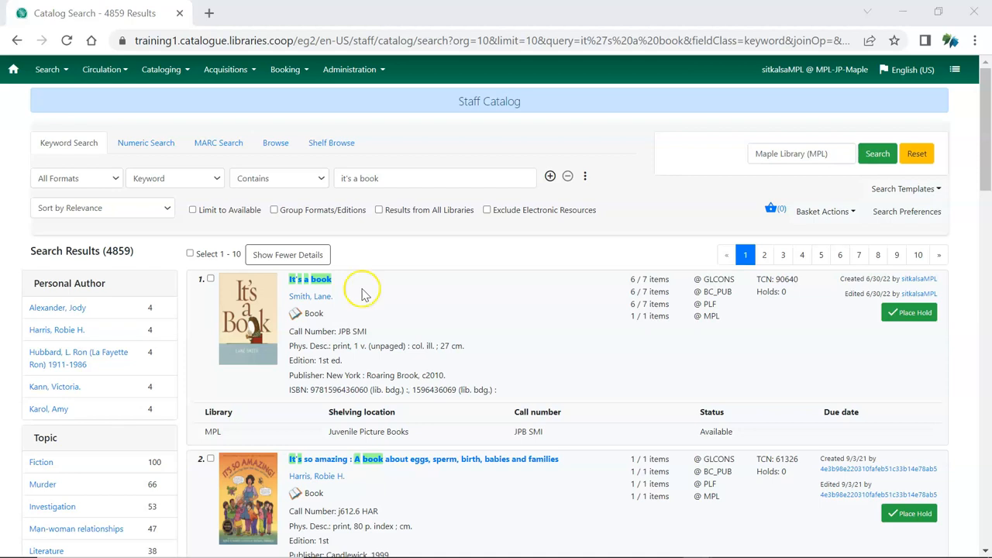
# Step: Open the 'It's a book' record and start Add Holdings to get a new MPL item row
pyautogui.click(310, 279)
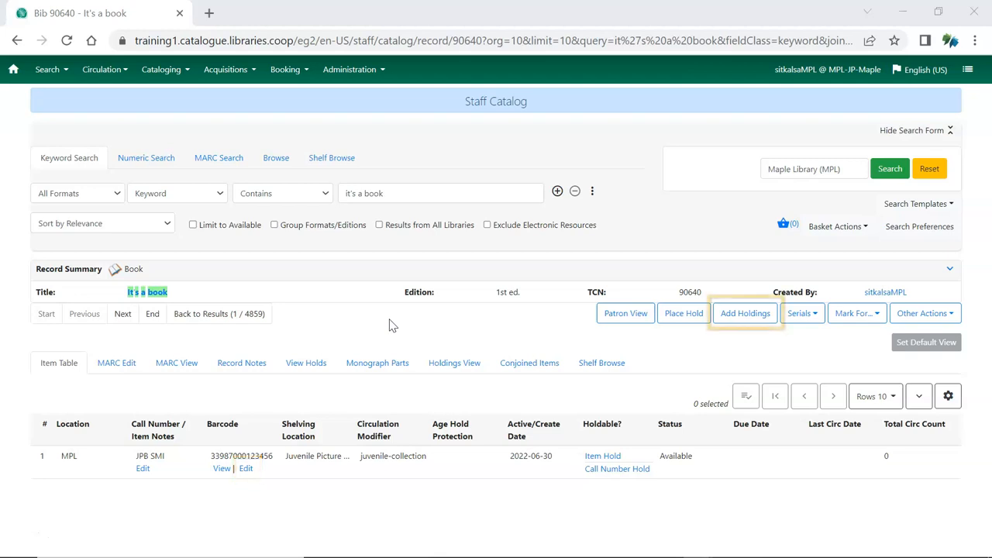
pyautogui.click(744, 313)
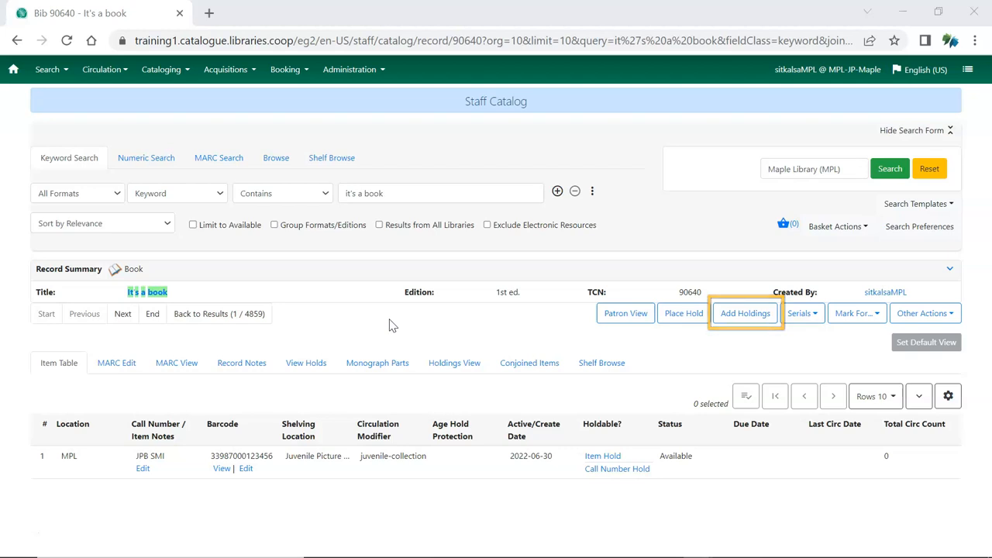
pyautogui.click(744, 313)
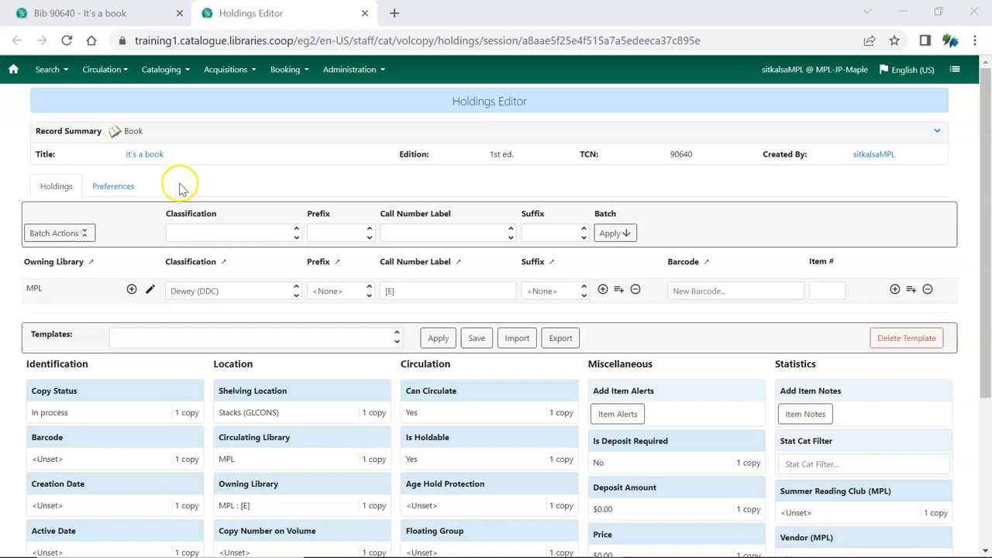
# Step: View the Holdings Editor Preferences down to the Hide Item Attributes section
pyautogui.click(112, 186)
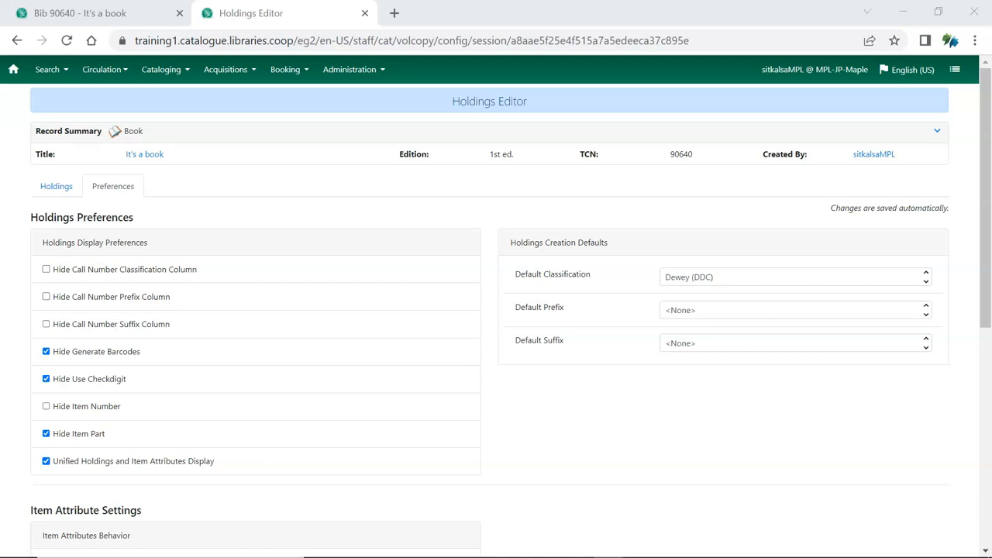
pyautogui.scroll(-3)
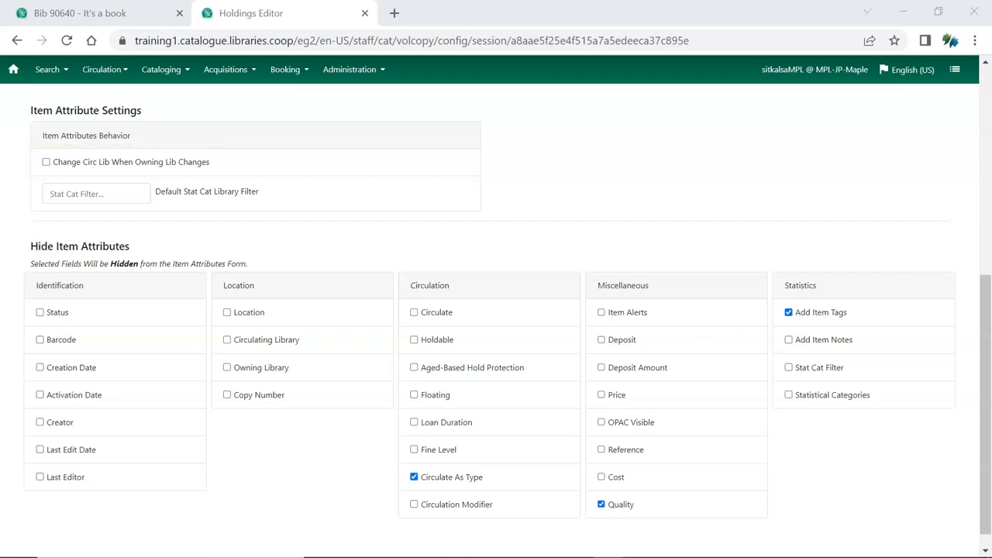
# Step: Hide the call number prefix column in the Holdings Display Preferences
pyautogui.click(96, 192)
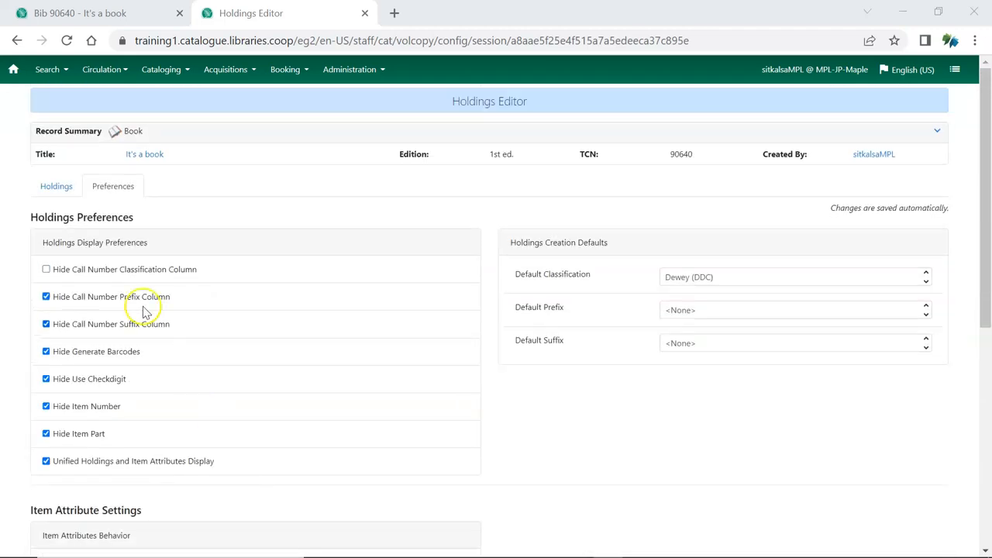
# Step: Switch back to the holdings form for 'It's a book' with the MPL item row
pyautogui.click(55, 186)
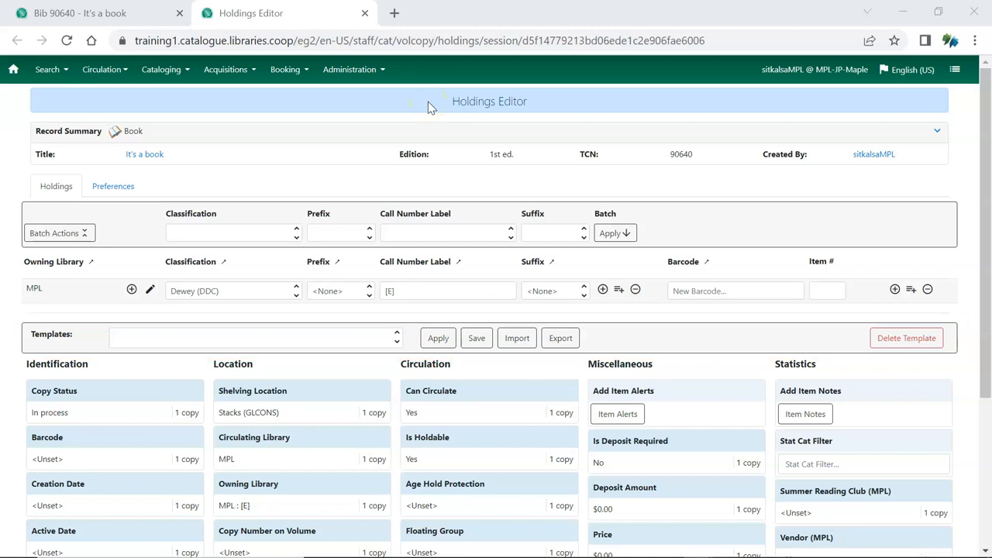
# Step: Reach the Holdings Template Editor via Administration > Local Administration
pyautogui.click(350, 68)
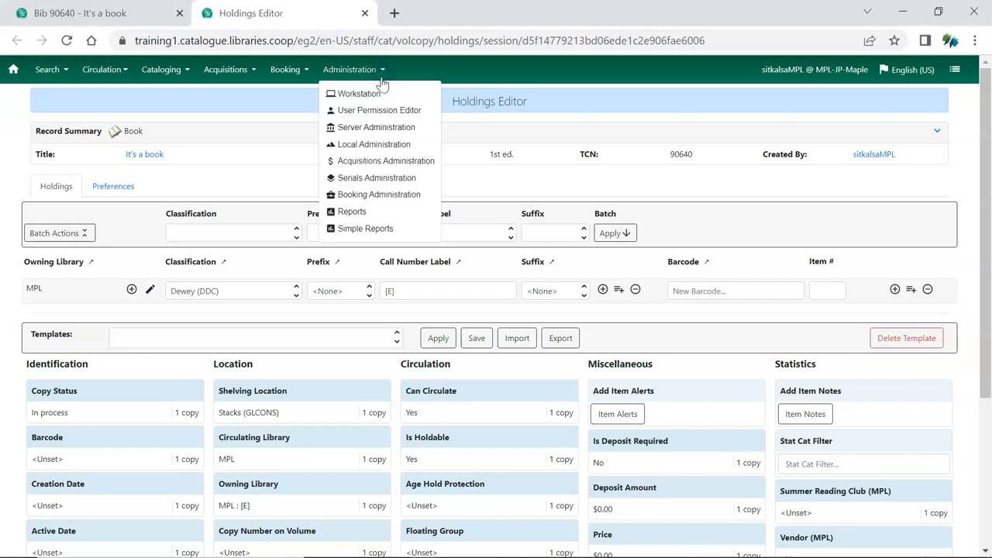
pyautogui.click(375, 144)
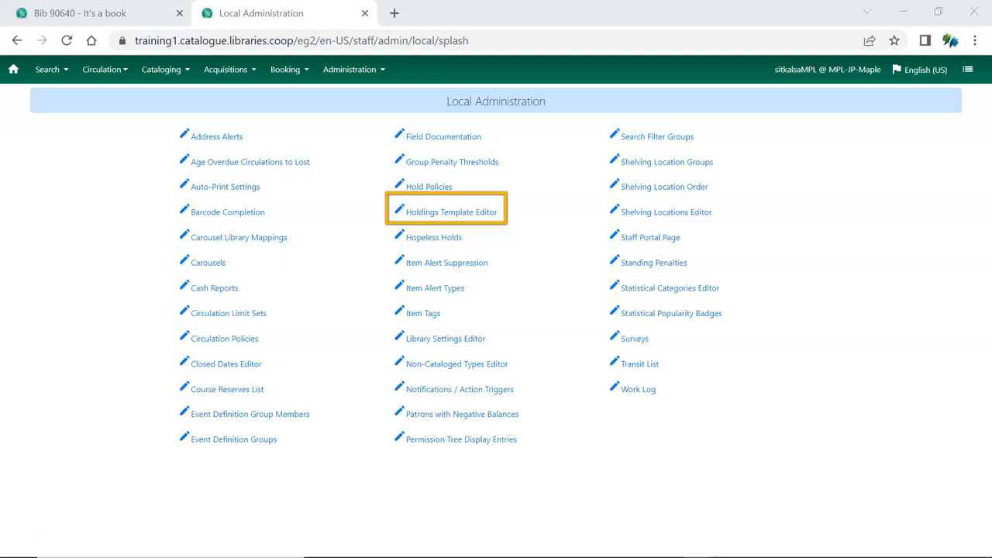
pyautogui.click(451, 211)
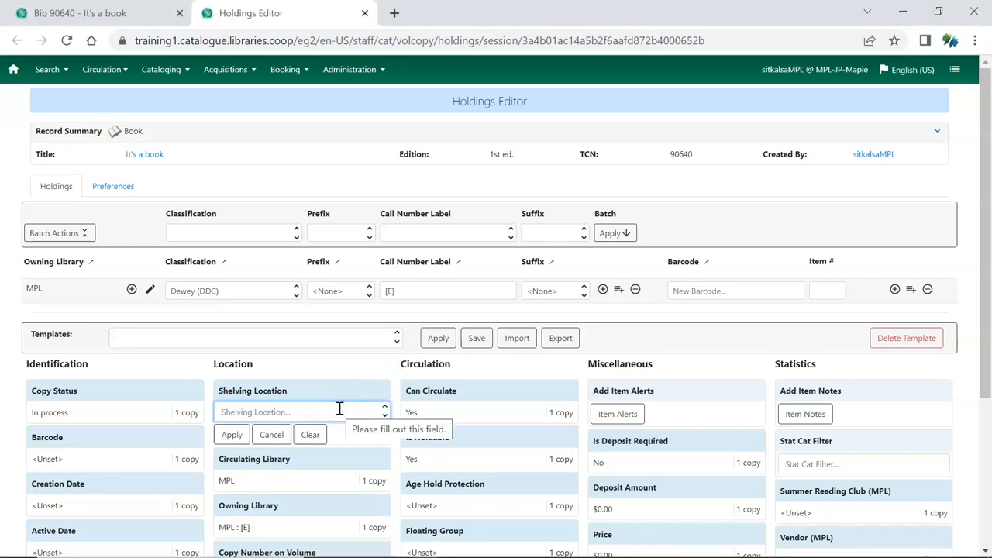
# Step: Set shelving location Adult Non-Fiction (MPL) and circulation modifier book
pyautogui.write('no')
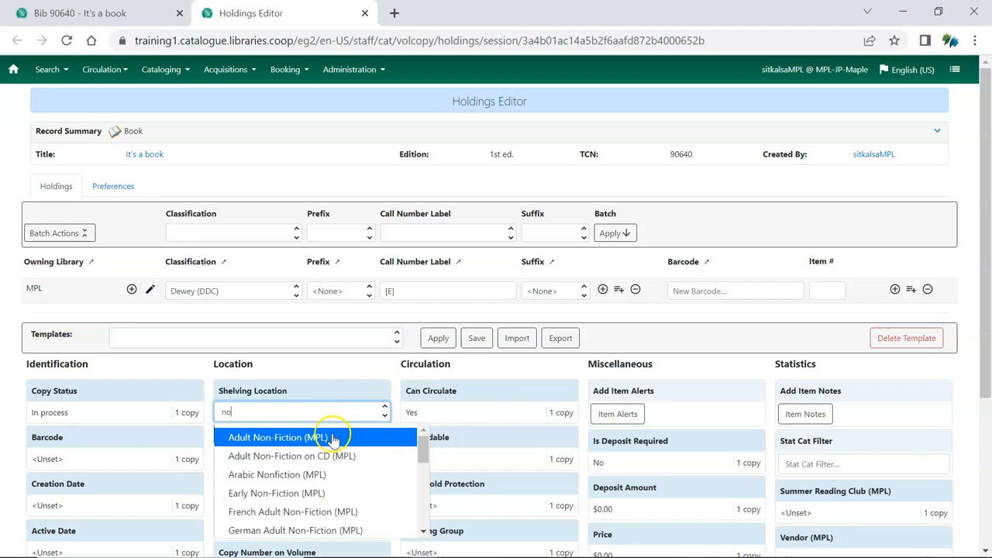
pyautogui.click(279, 437)
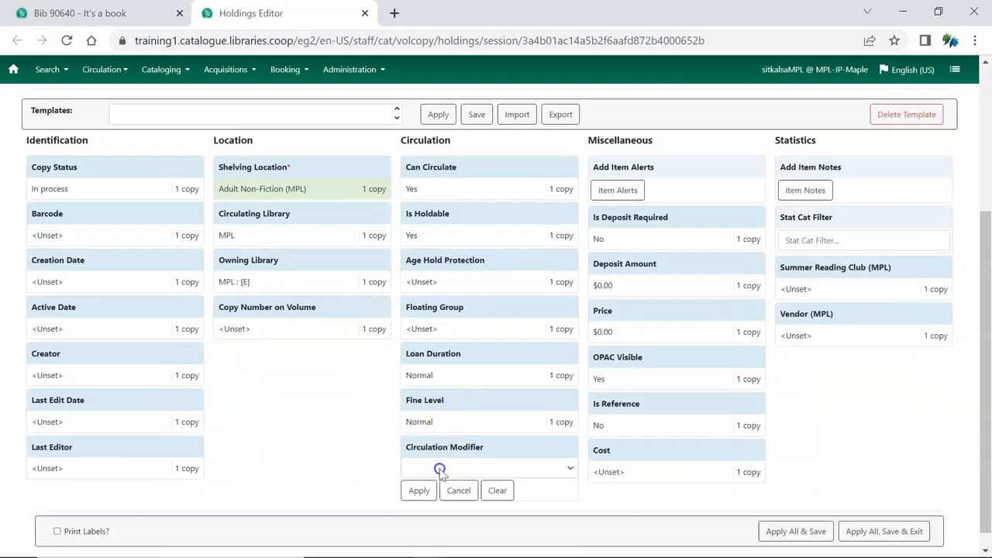
pyautogui.click(488, 468)
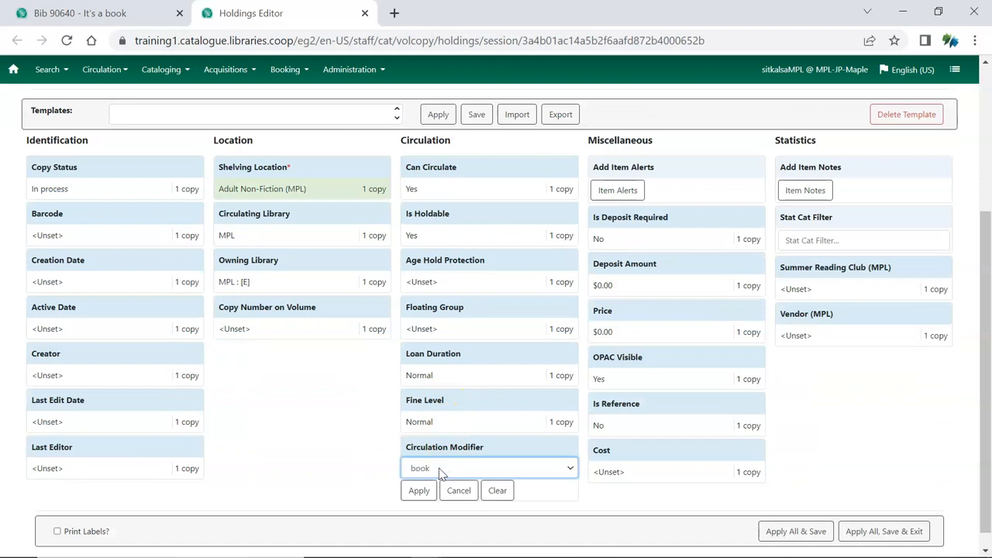
pyautogui.click(418, 490)
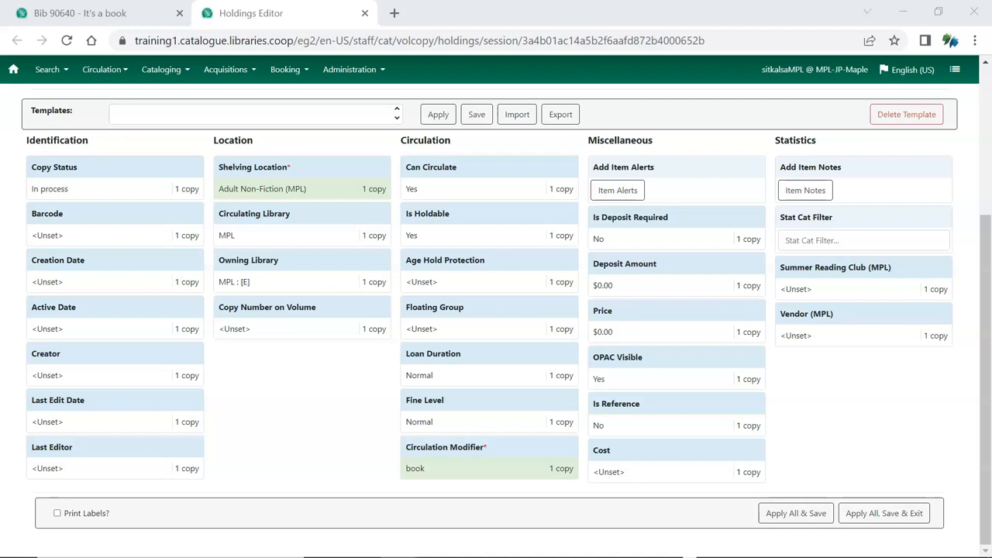
pyautogui.moveTo(370, 447)
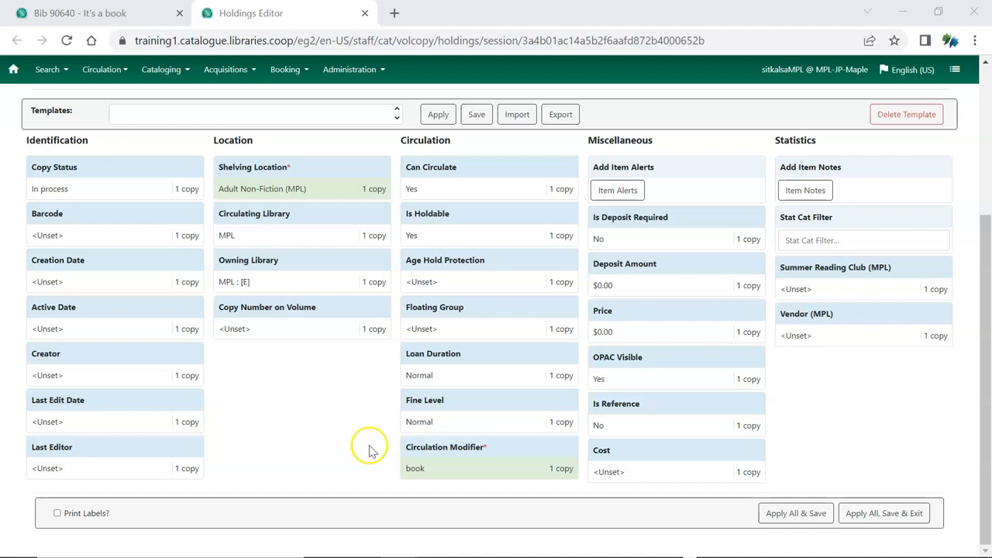
# Step: Name the template 'Adult Non-Fiction' and save it
pyautogui.click(251, 114)
pyautogui.write('Adult Non-Fiction')
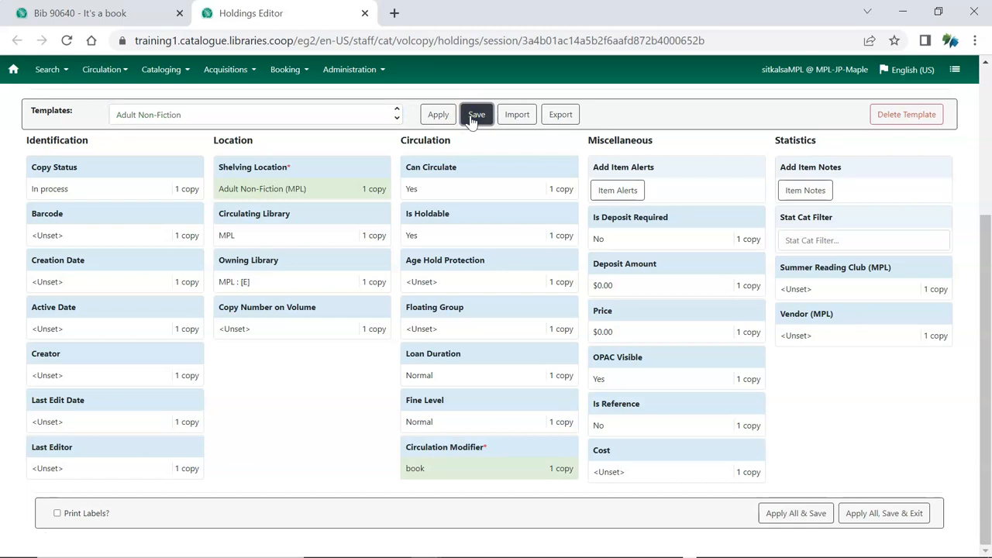
pyautogui.click(477, 115)
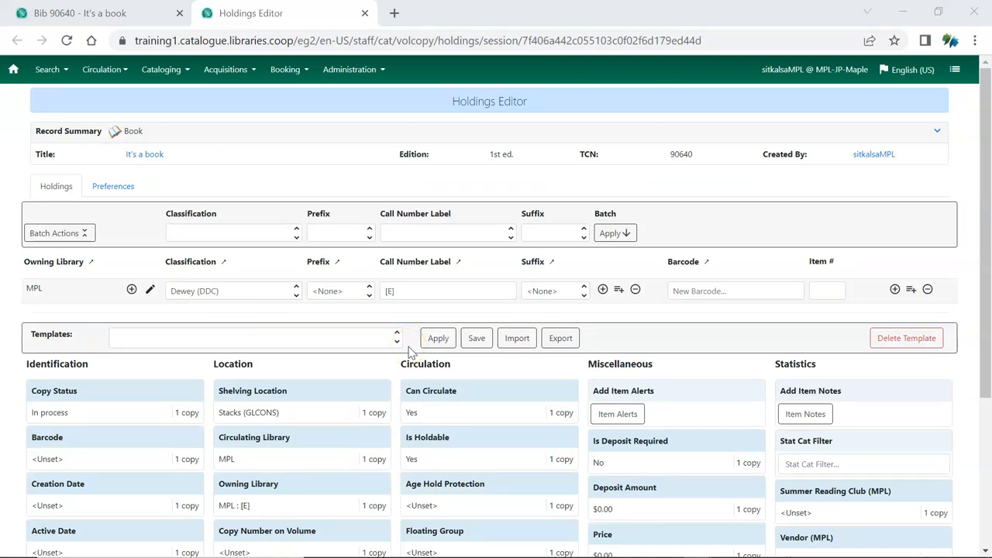
pyautogui.moveTo(396, 337)
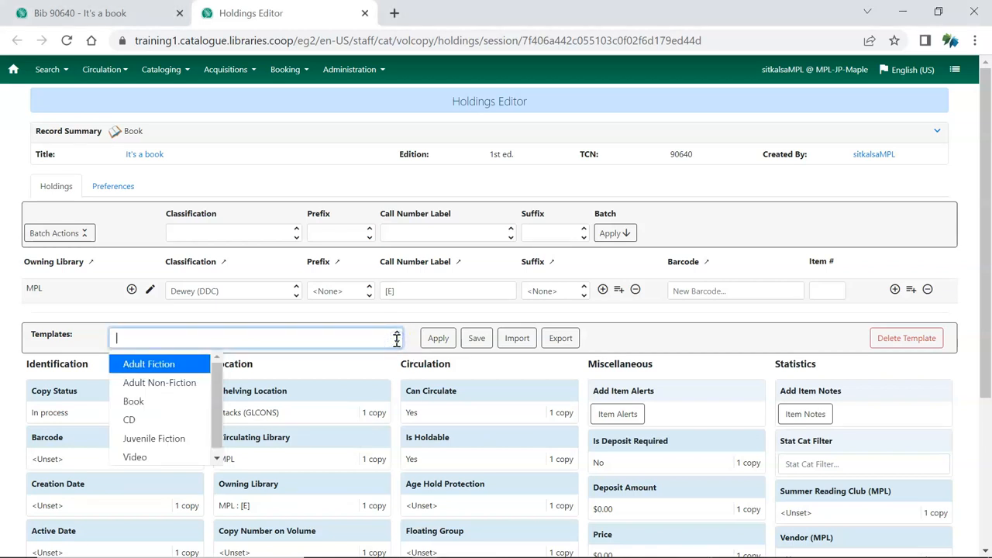
# Step: Apply the Adult Non-Fiction template to the item from the Templates dropdown
pyautogui.click(160, 381)
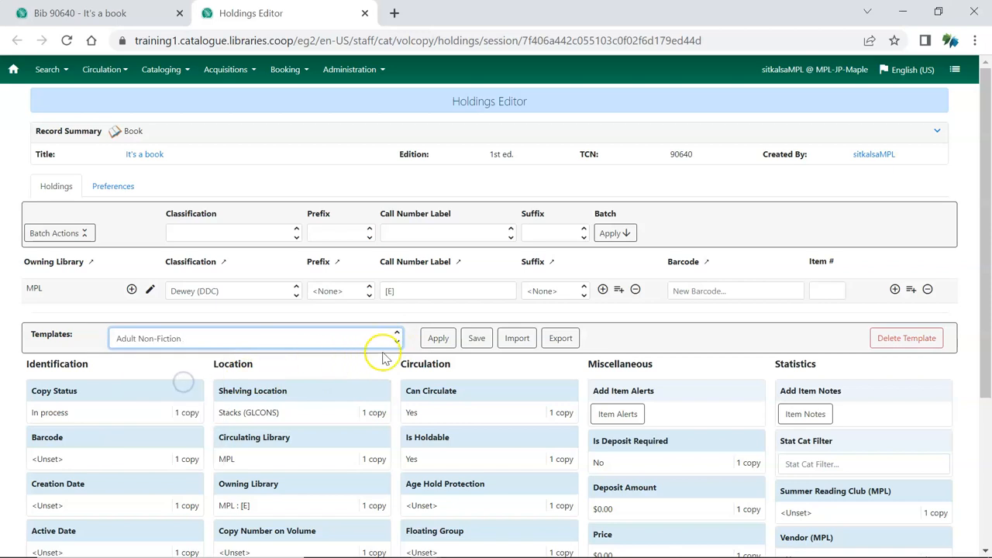
pyautogui.click(437, 338)
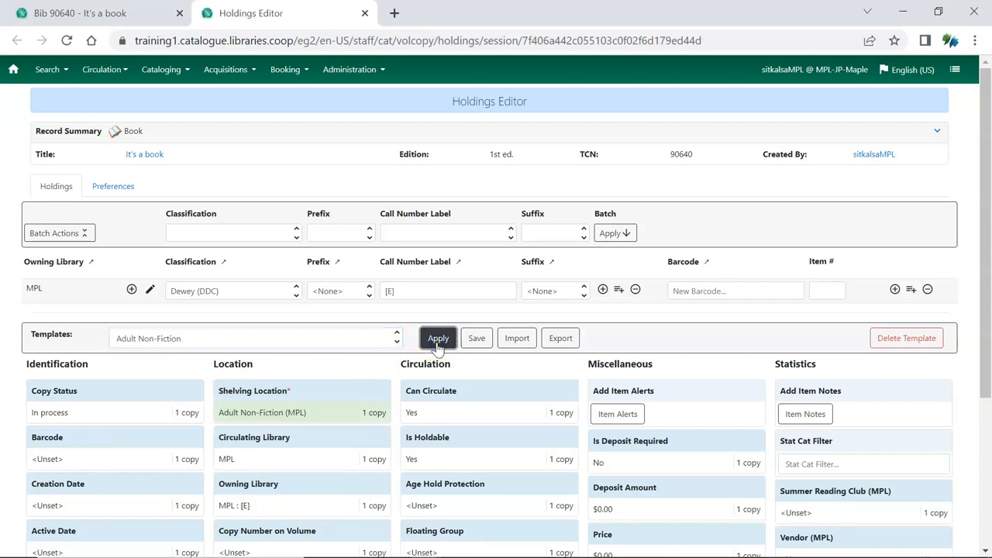
pyautogui.scroll(-3)
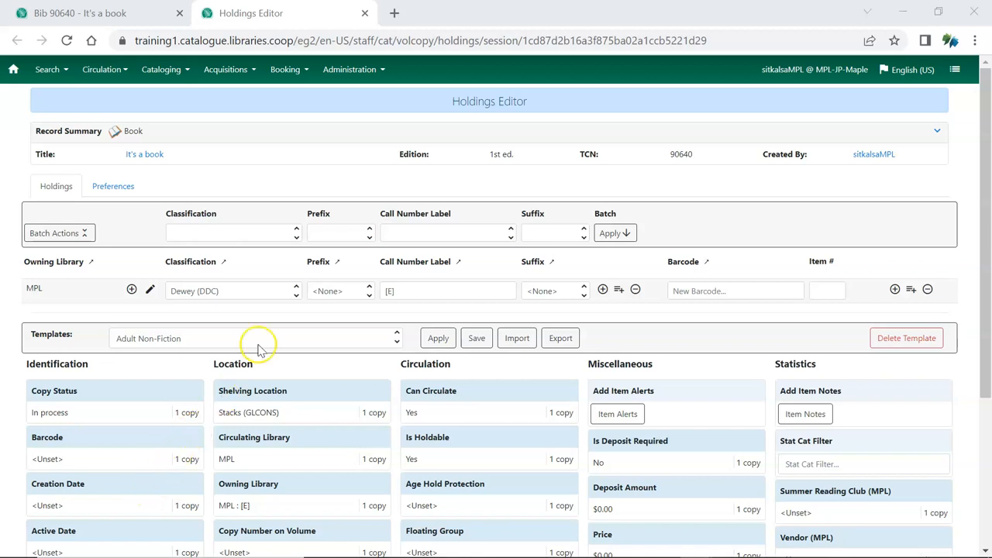
# Step: Export the holdings templates to a file from the Edit Holdings Templates page
pyautogui.click(350, 68)
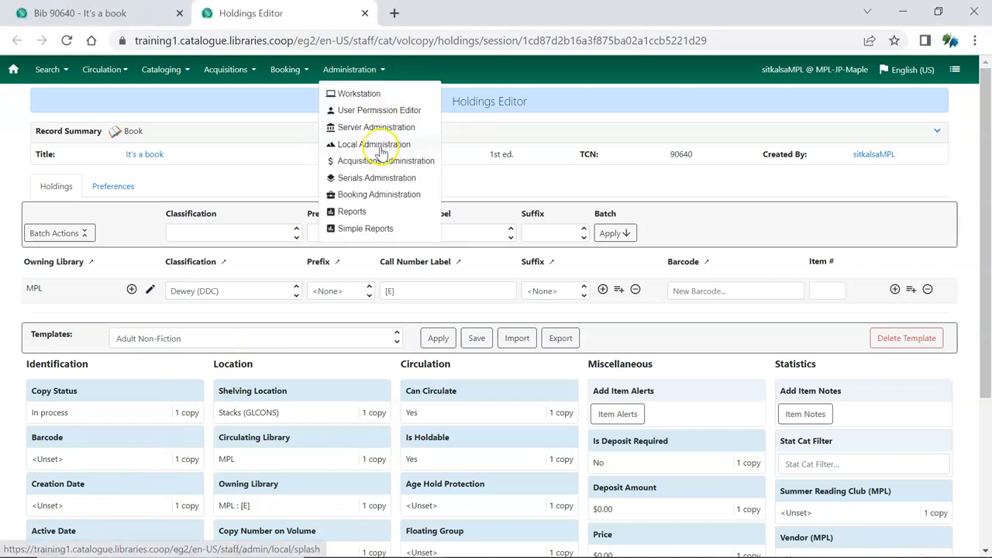
pyautogui.click(376, 144)
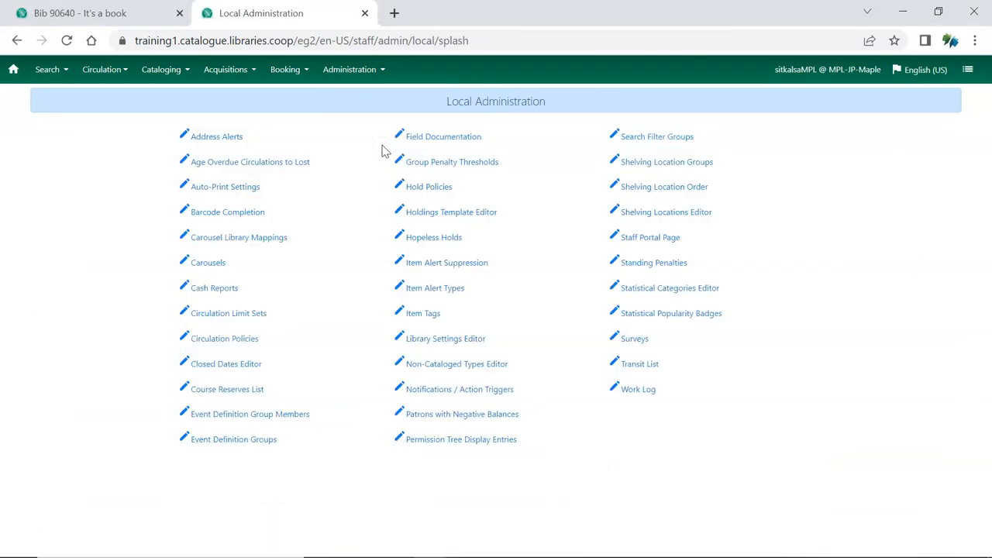
pyautogui.click(451, 211)
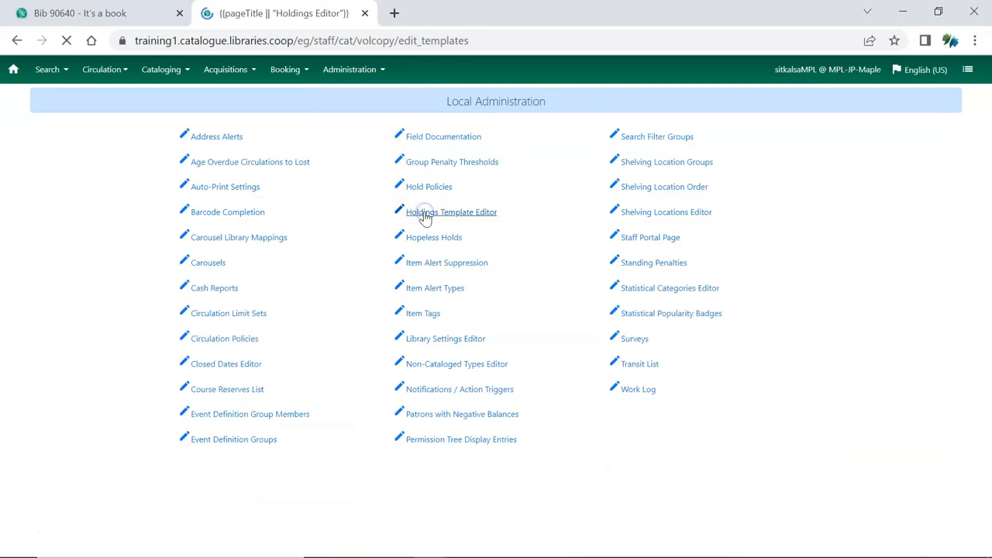
pyautogui.click(451, 211)
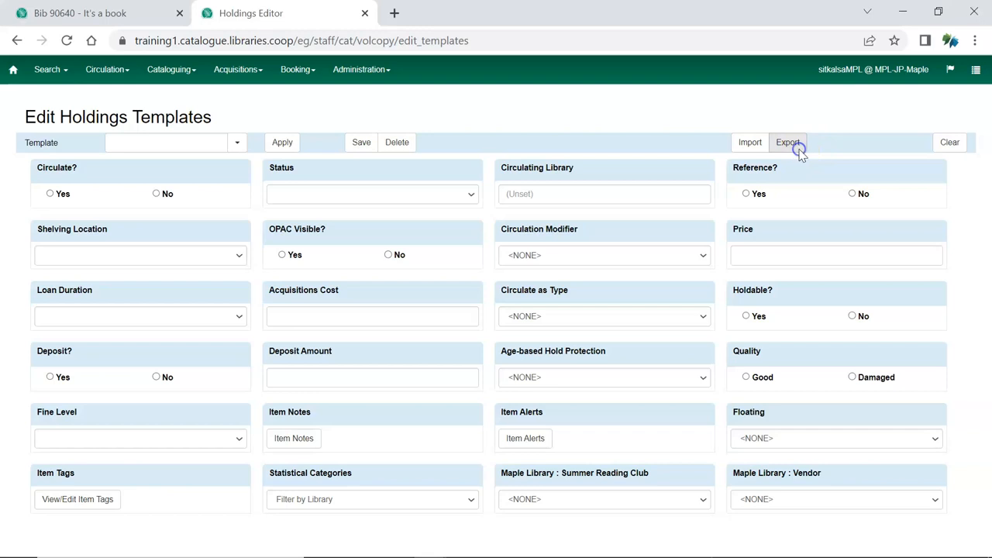
pyautogui.click(788, 142)
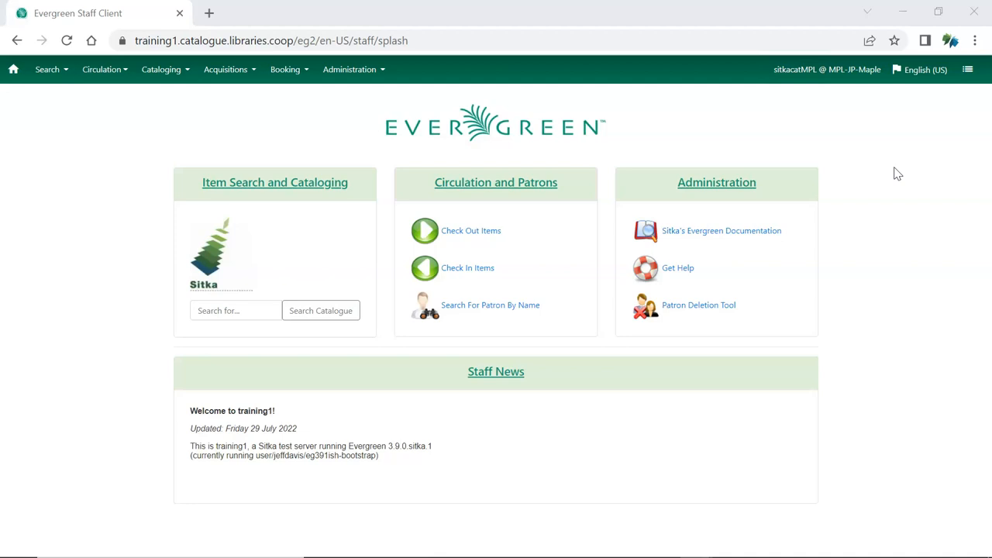
# Step: Start importing templates from exported_copy_templates.json in Edit Holdings Templates
pyautogui.click(350, 68)
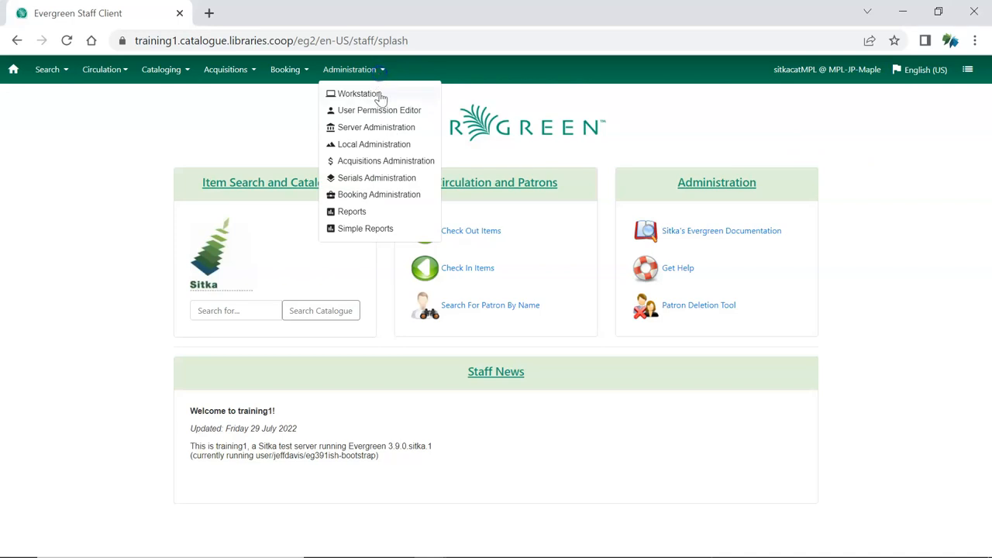
pyautogui.click(373, 144)
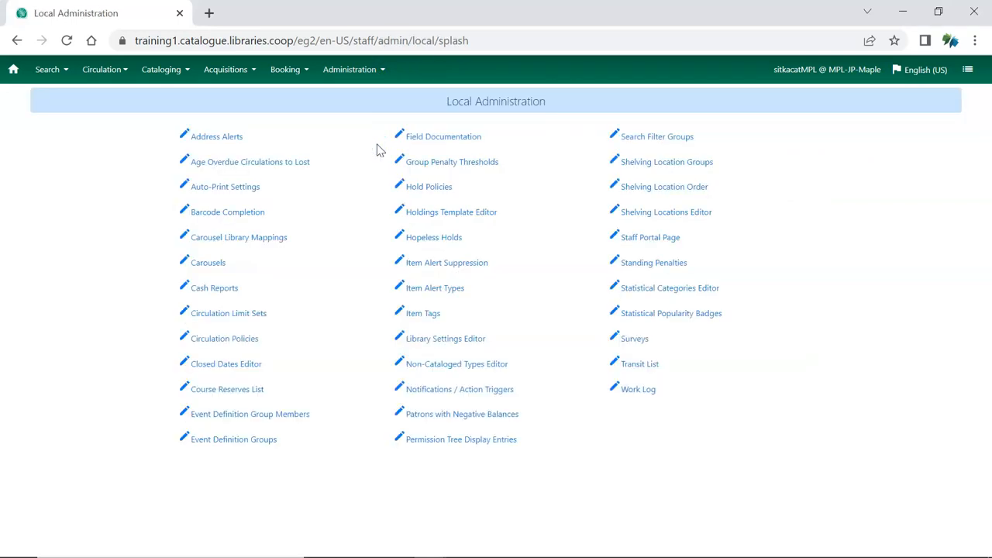
pyautogui.click(451, 210)
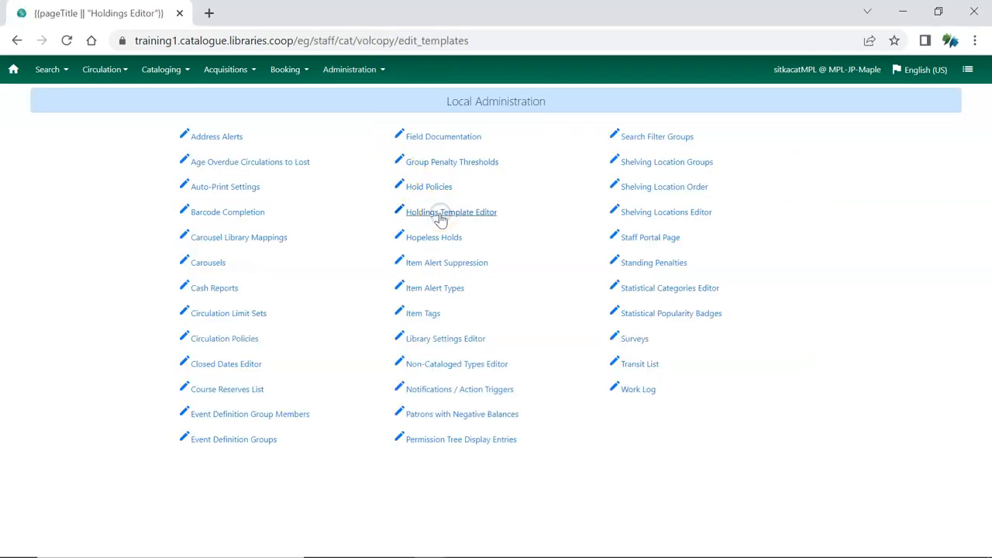
pyautogui.click(449, 210)
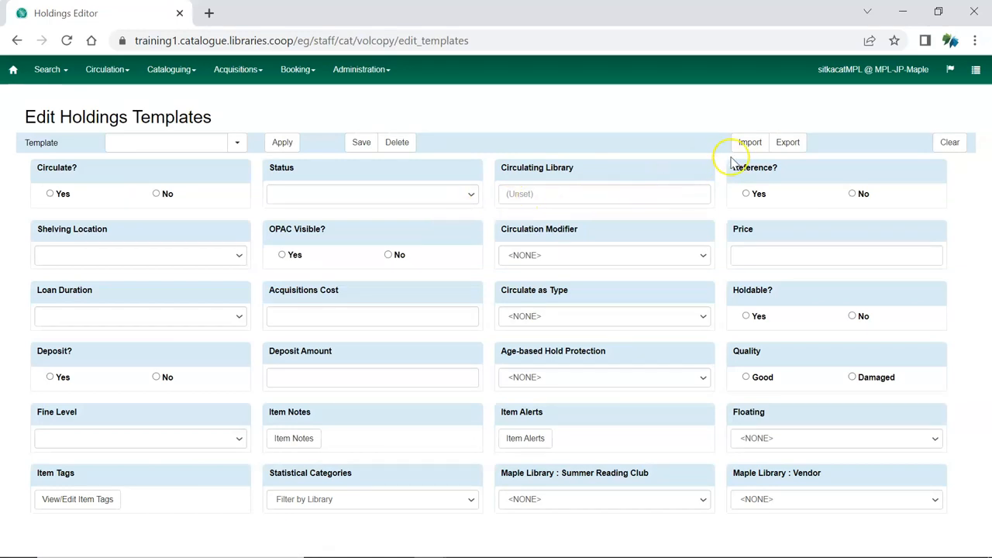
pyautogui.click(750, 142)
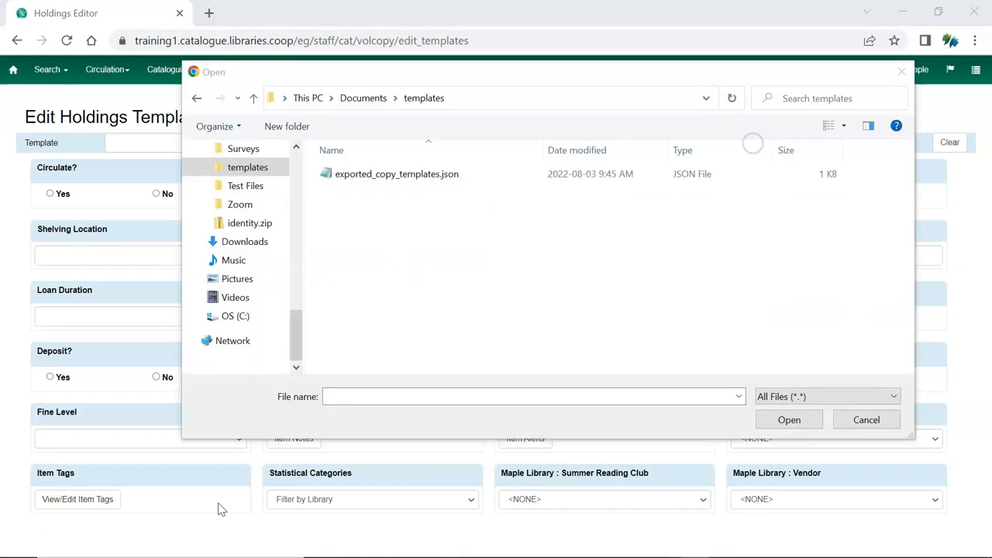
pyautogui.moveTo(223, 489)
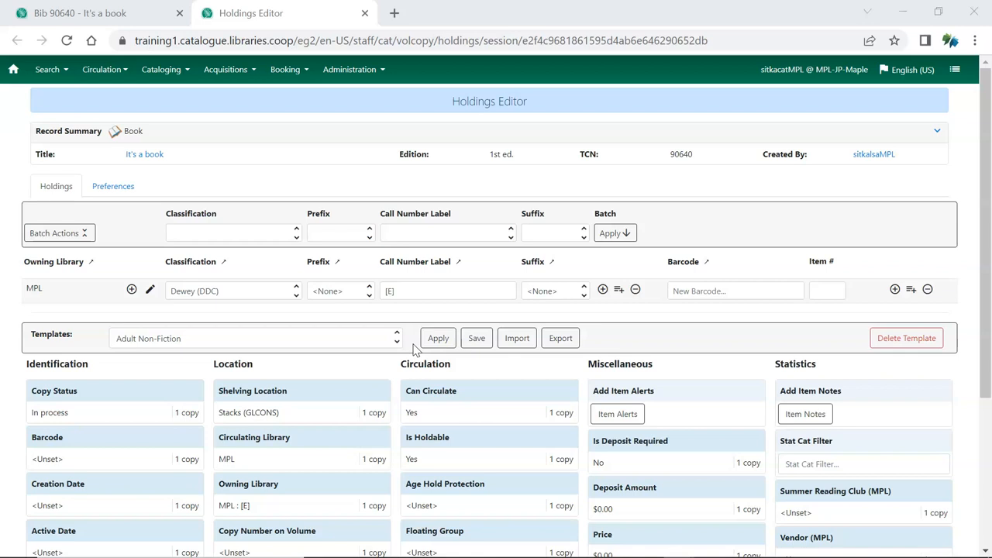
pyautogui.click(255, 338)
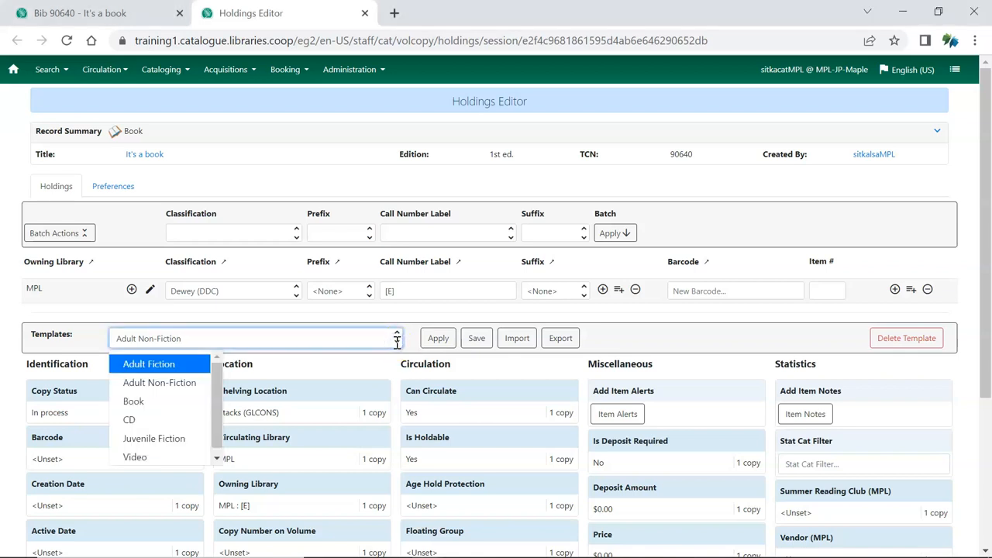
pyautogui.click(160, 381)
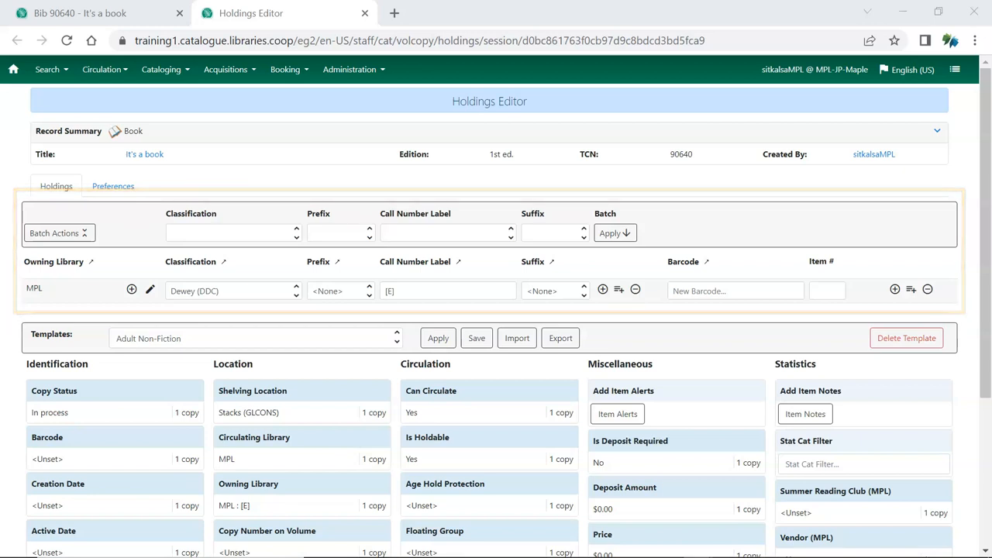
pyautogui.click(54, 286)
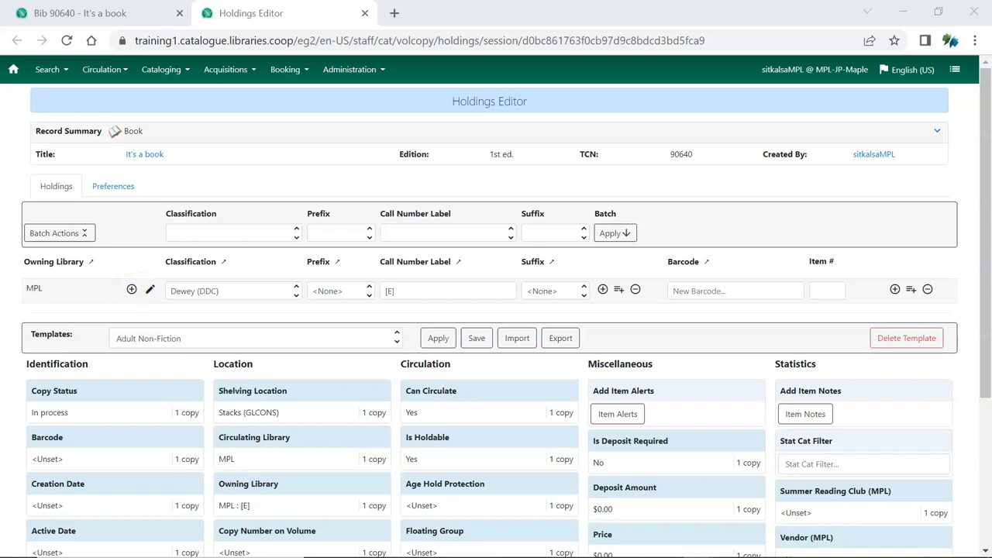
pyautogui.click(233, 291)
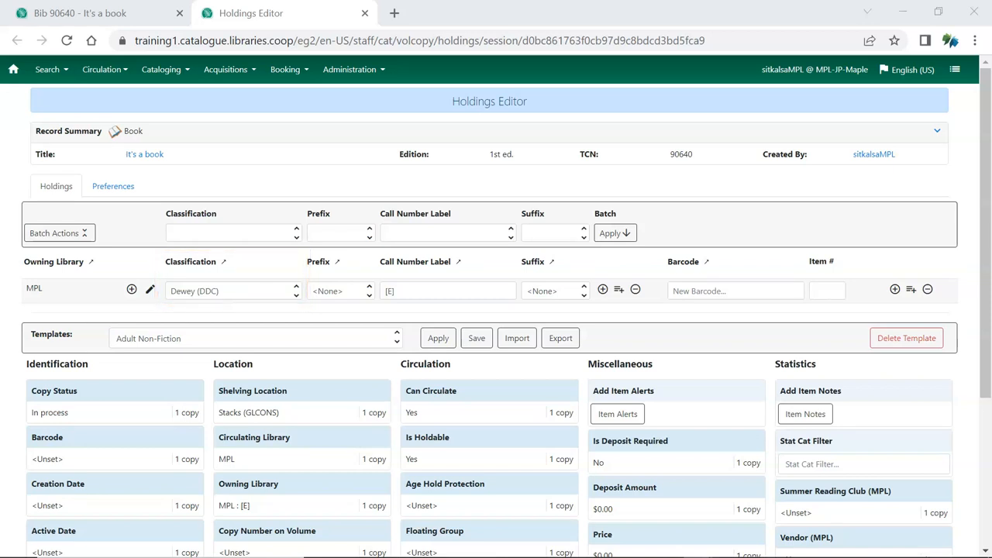
pyautogui.click(447, 291)
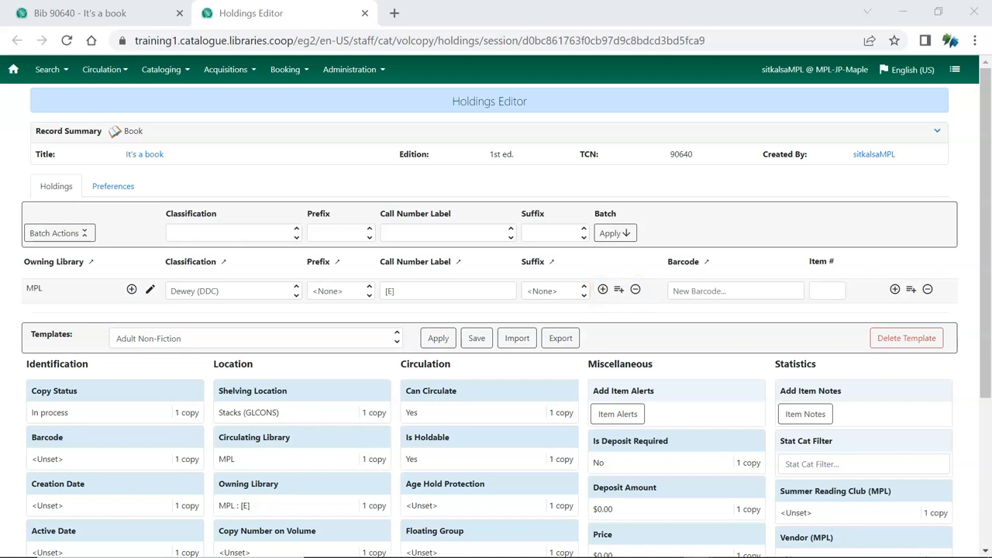
# Step: Open the item's Copy Status attribute for editing in the Holdings Editor
pyautogui.click(735, 291)
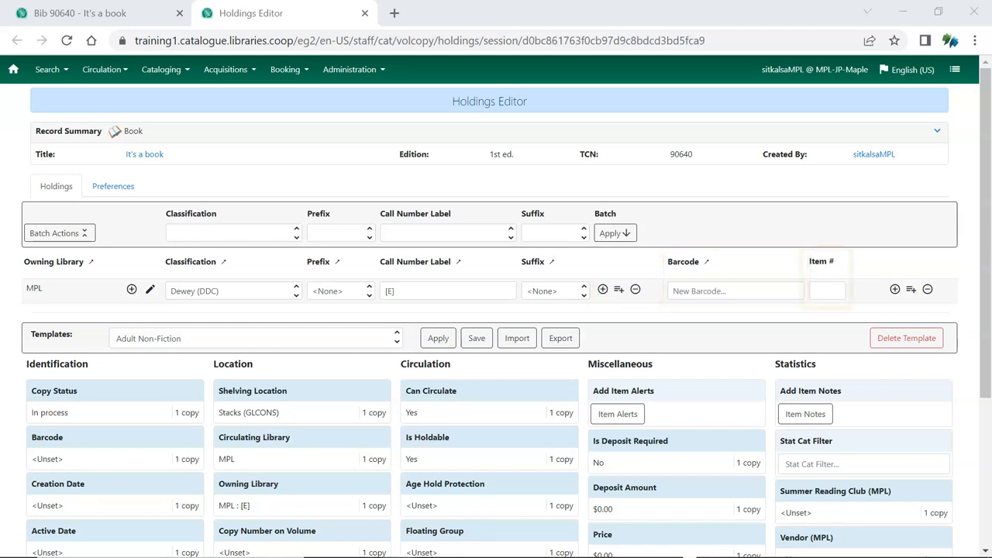
pyautogui.click(826, 291)
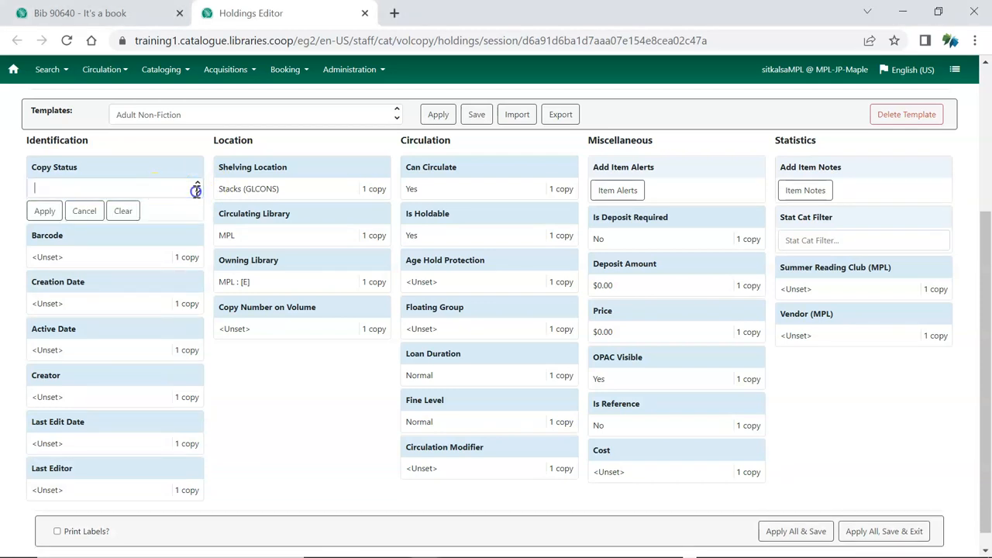
# Step: Cancel the copy status edit, leaving the item's status as In process
pyautogui.click(115, 189)
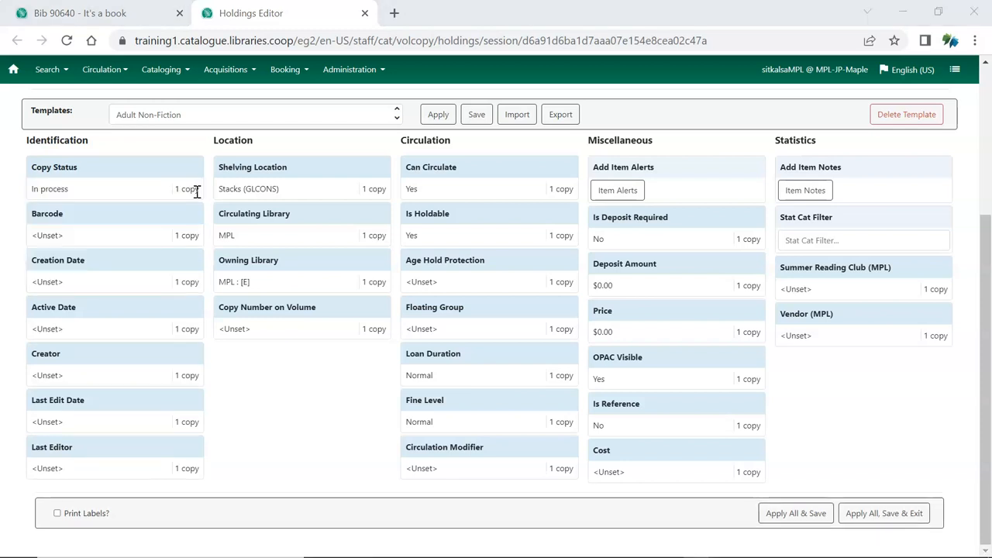
pyautogui.moveTo(344, 194)
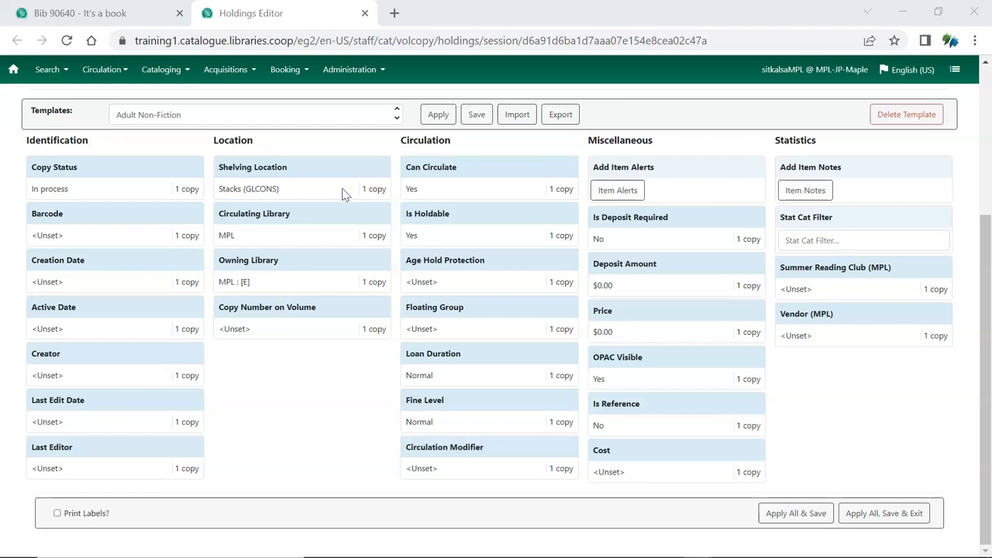
# Step: Change the shelving location to Juvenile Picture Books (MPL) by searching 'pict' and applying it
pyautogui.click(298, 189)
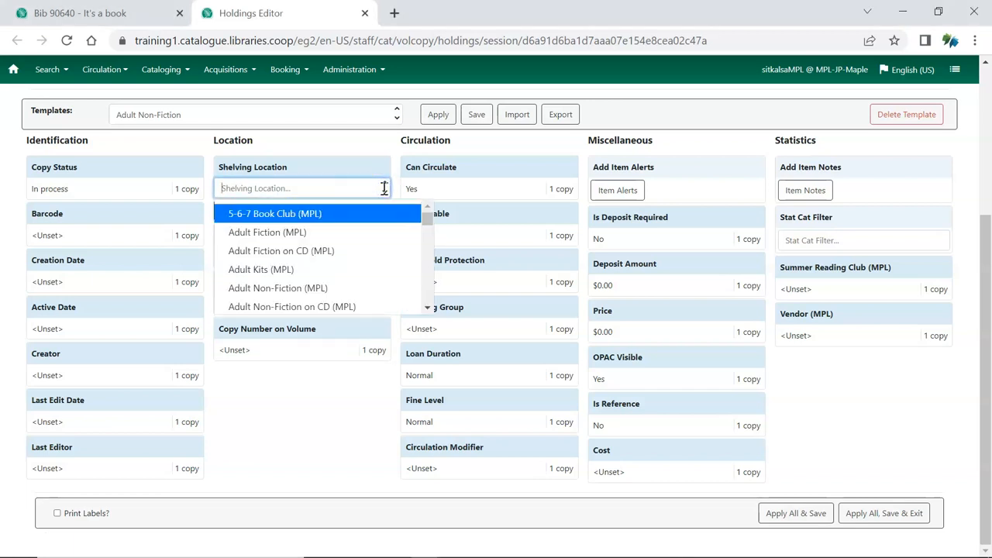
pyautogui.moveTo(372, 192)
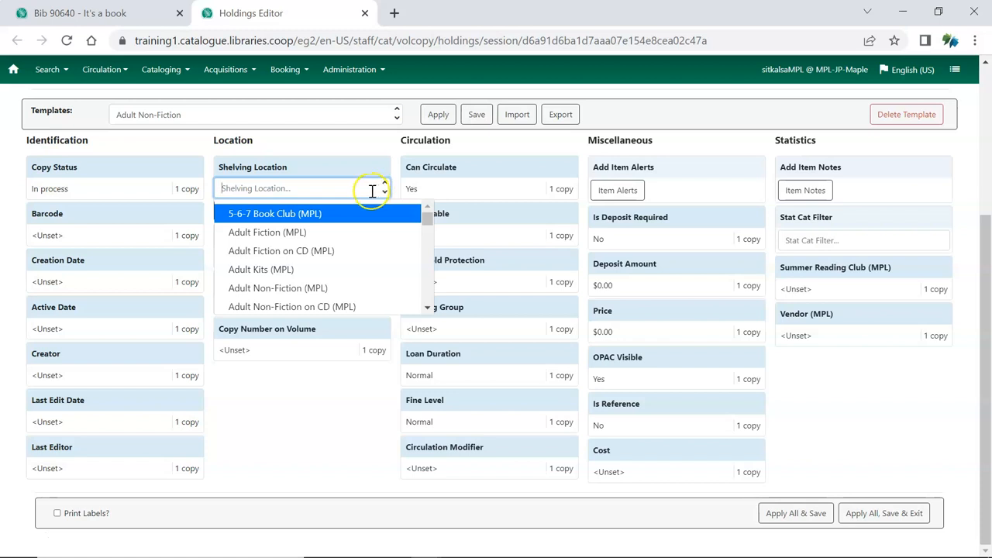
pyautogui.write('pict')
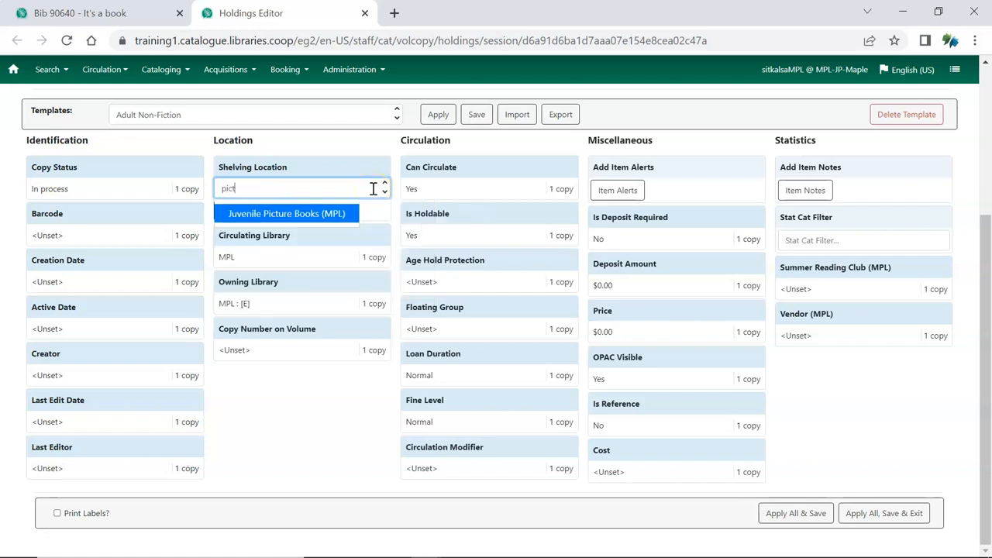
pyautogui.click(286, 214)
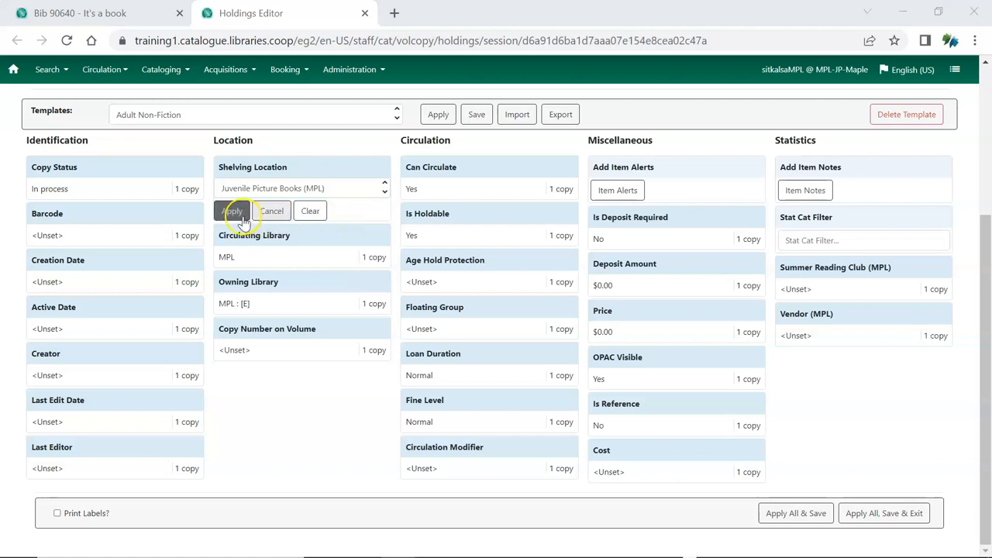
pyautogui.click(233, 211)
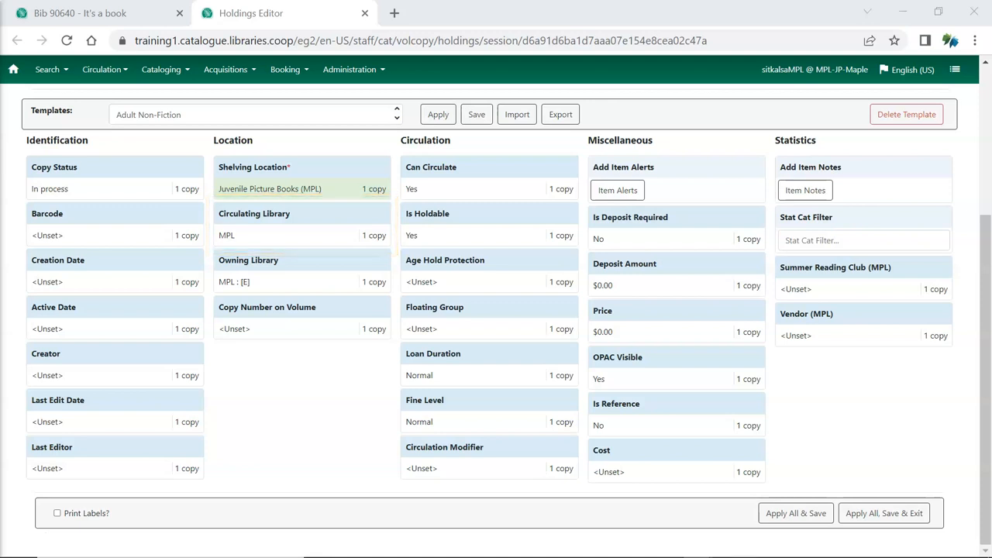
pyautogui.click(675, 320)
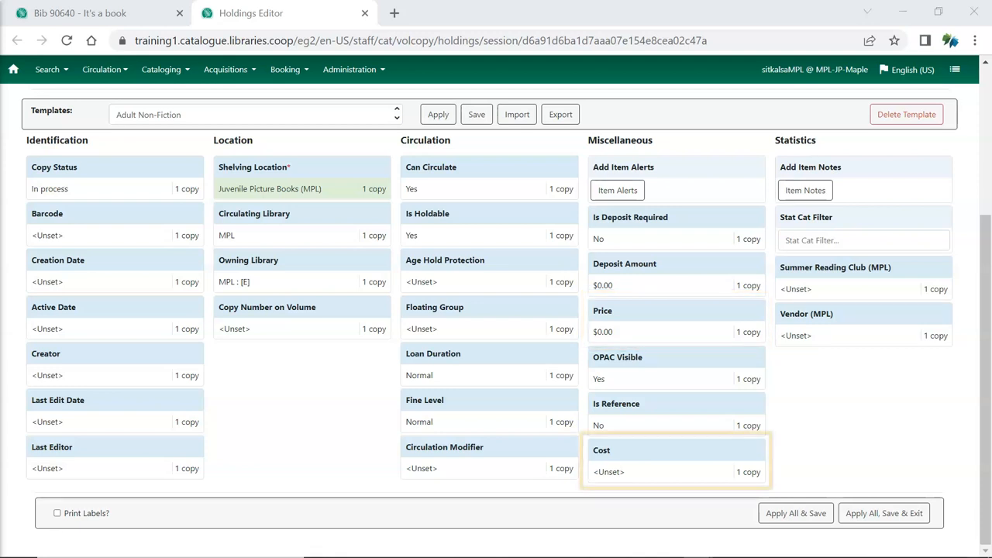
pyautogui.click(676, 462)
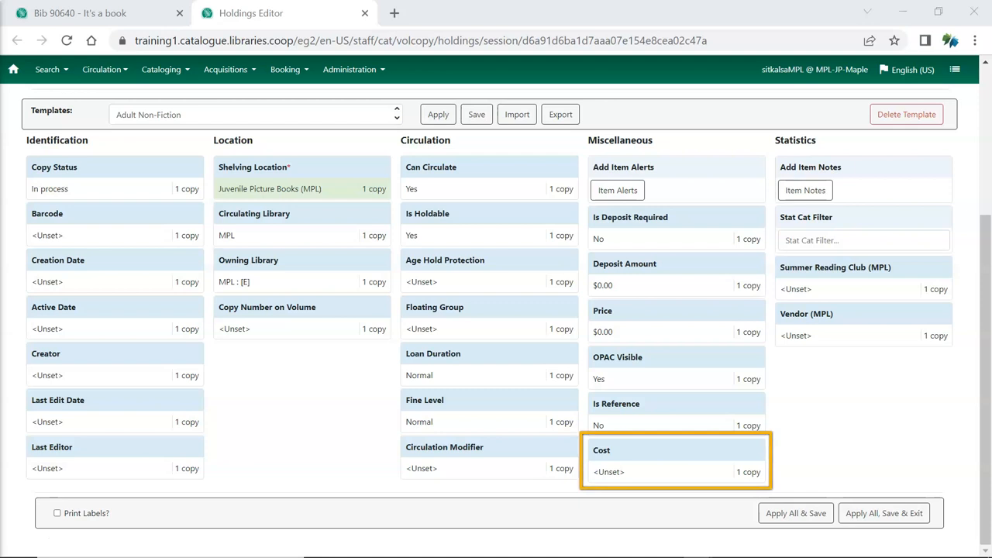